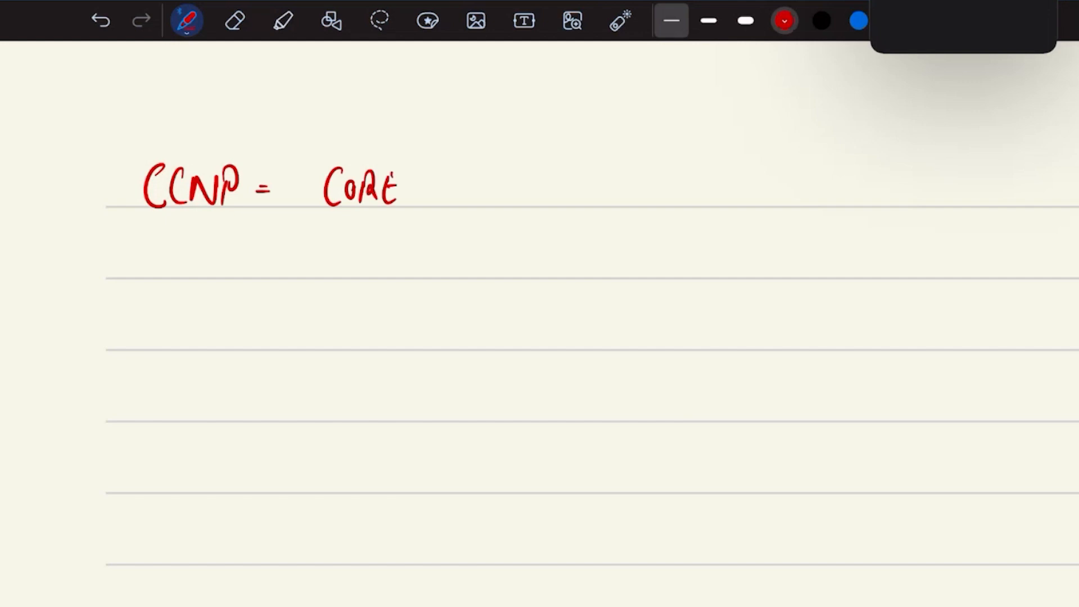
# Step: Write '+ CONCEN.' in red after CORE
pyautogui.moveTo(447, 186); pyautogui.dragTo(524, 186)
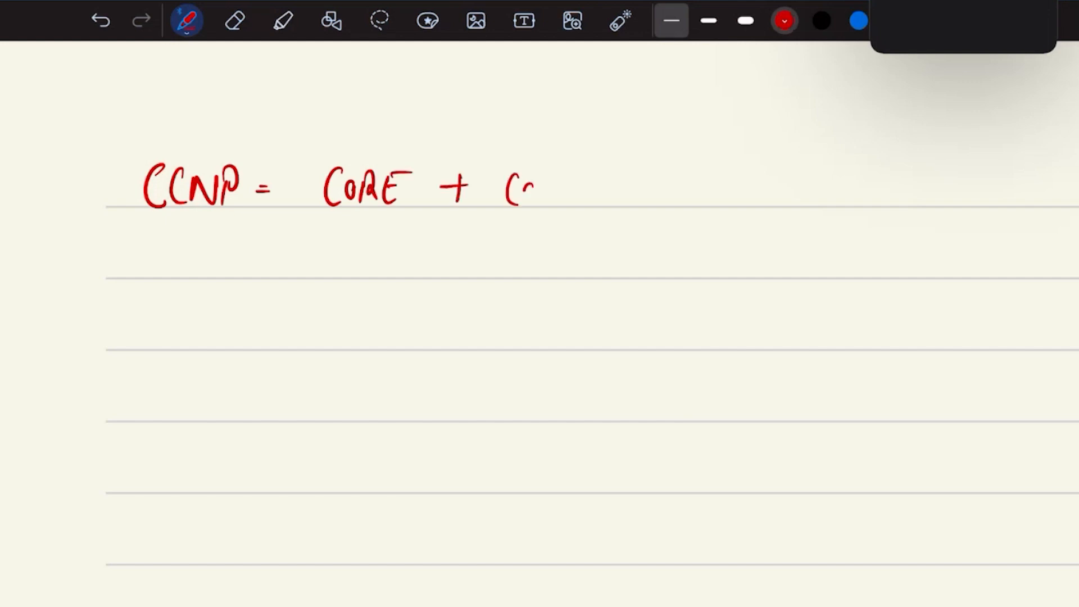
pyautogui.moveTo(506, 190); pyautogui.dragTo(599, 199)
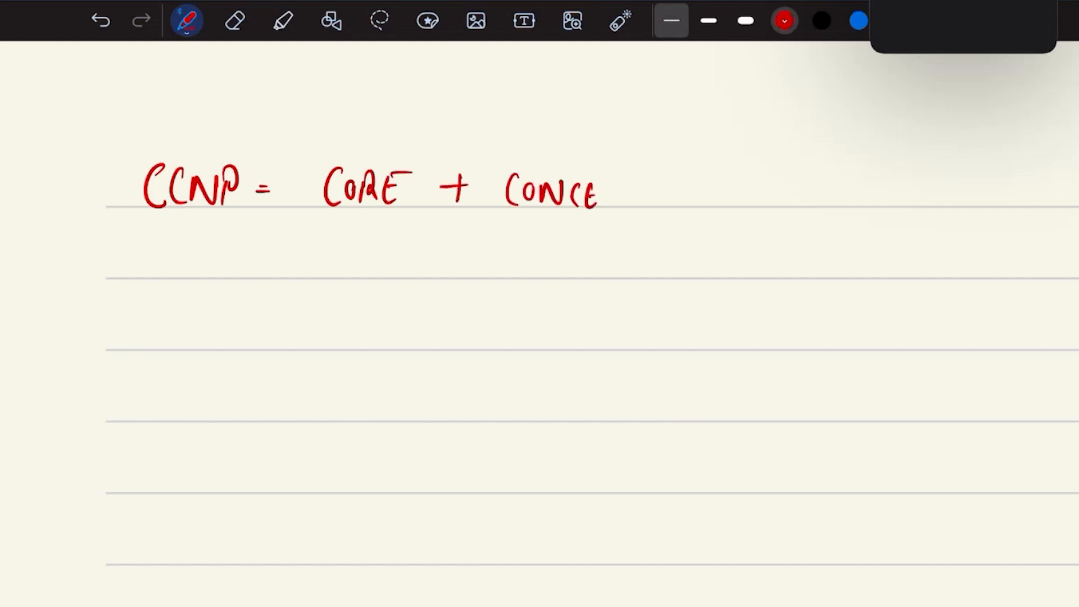
pyautogui.moveTo(592, 189); pyautogui.dragTo(626, 196)
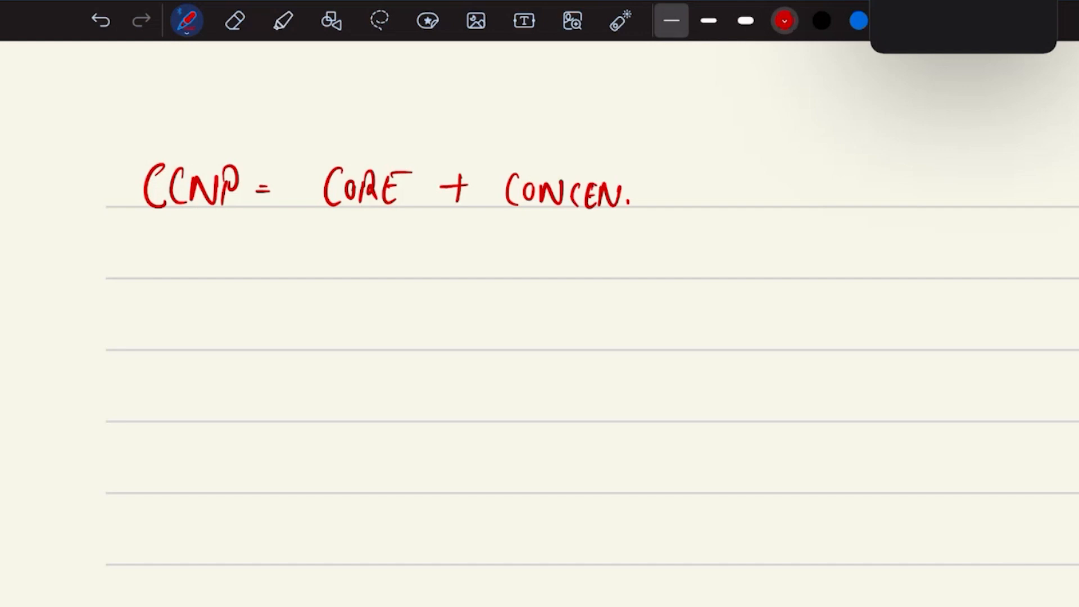
# Step: Write (ENCOR) + (ENARSI) in black beneath, and highlight ENARSI in green
pyautogui.click(820, 20)
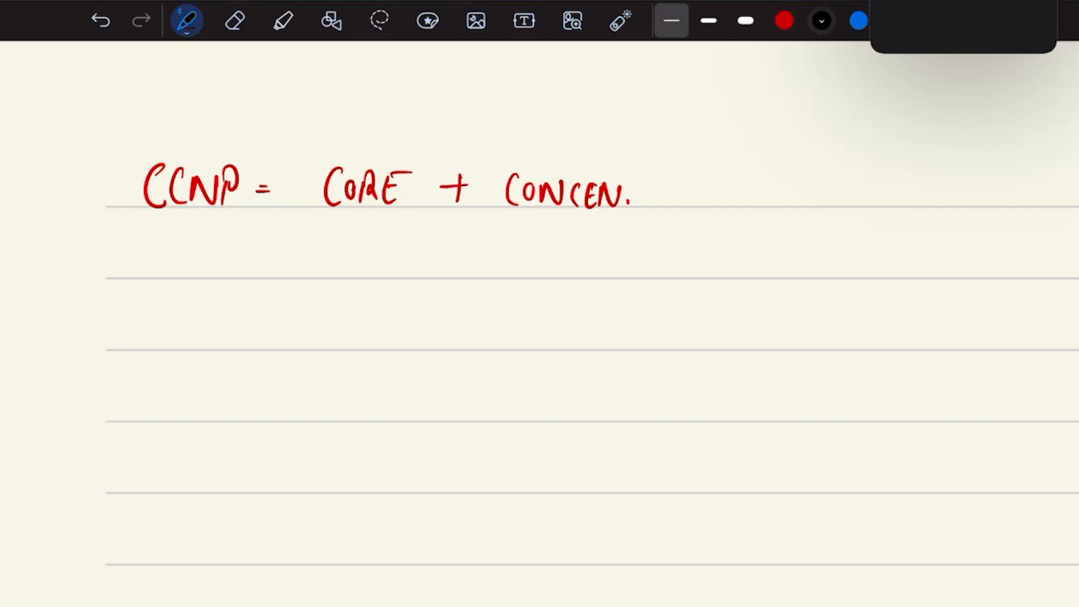
pyautogui.moveTo(317, 227); pyautogui.dragTo(351, 282)
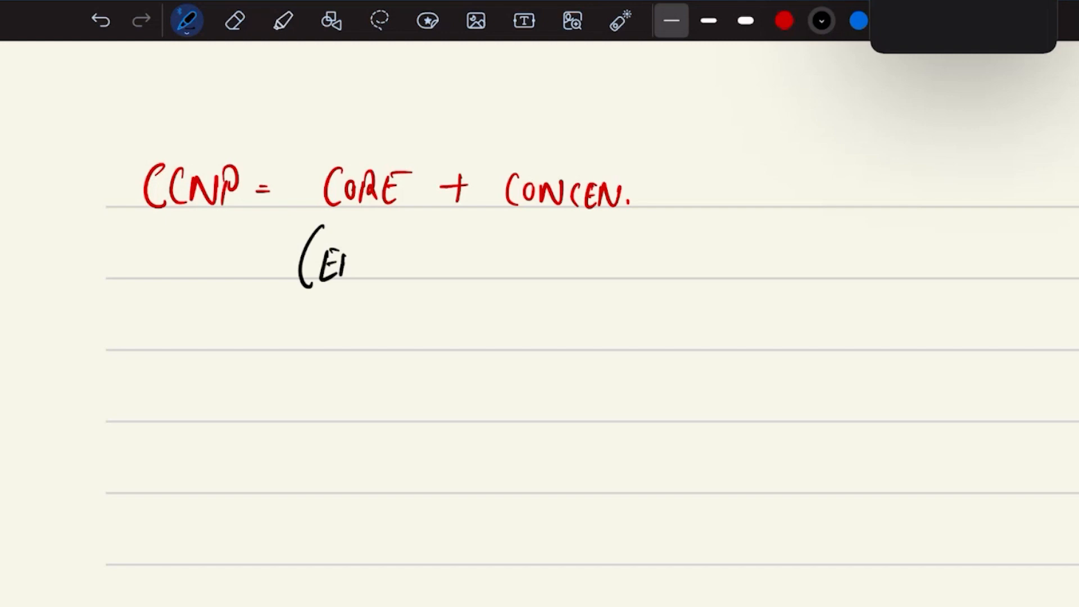
pyautogui.moveTo(337, 261); pyautogui.dragTo(423, 276)
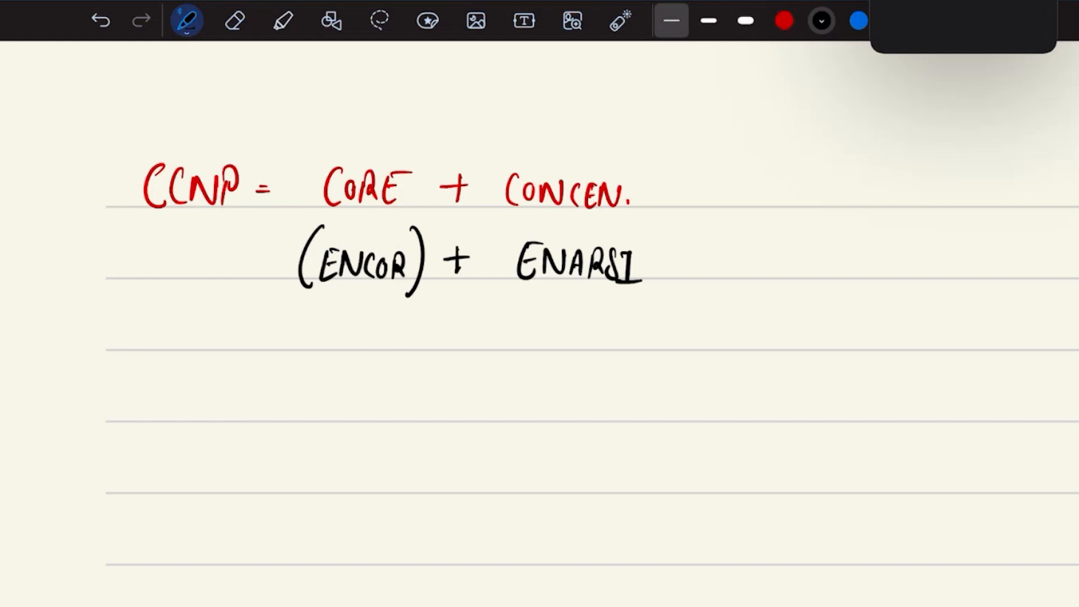
pyautogui.moveTo(512, 221); pyautogui.dragTo(644, 317)
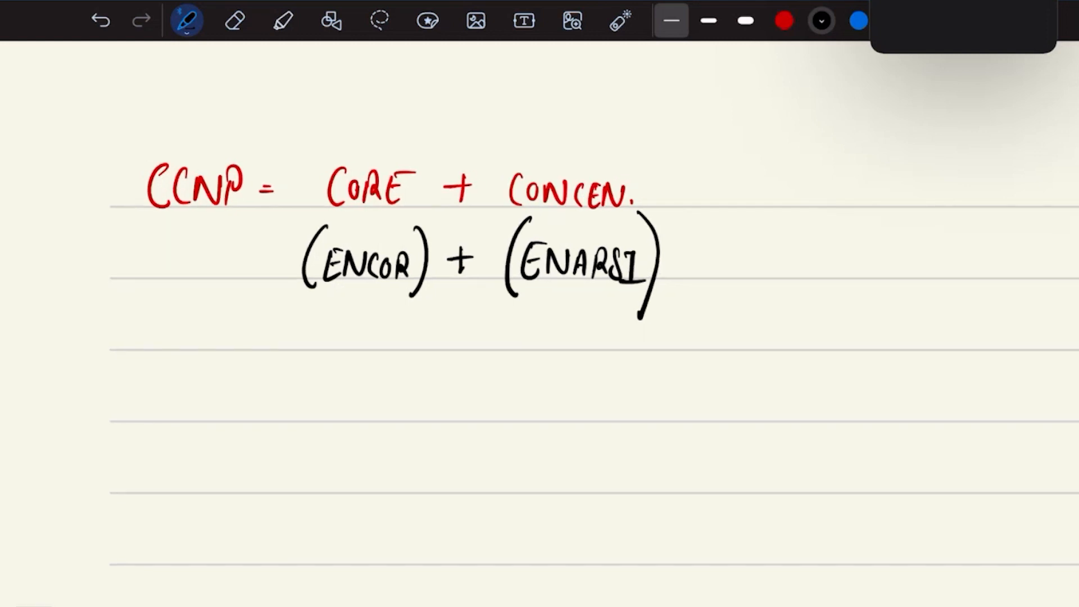
pyautogui.moveTo(485, 269); pyautogui.dragTo(720, 267)
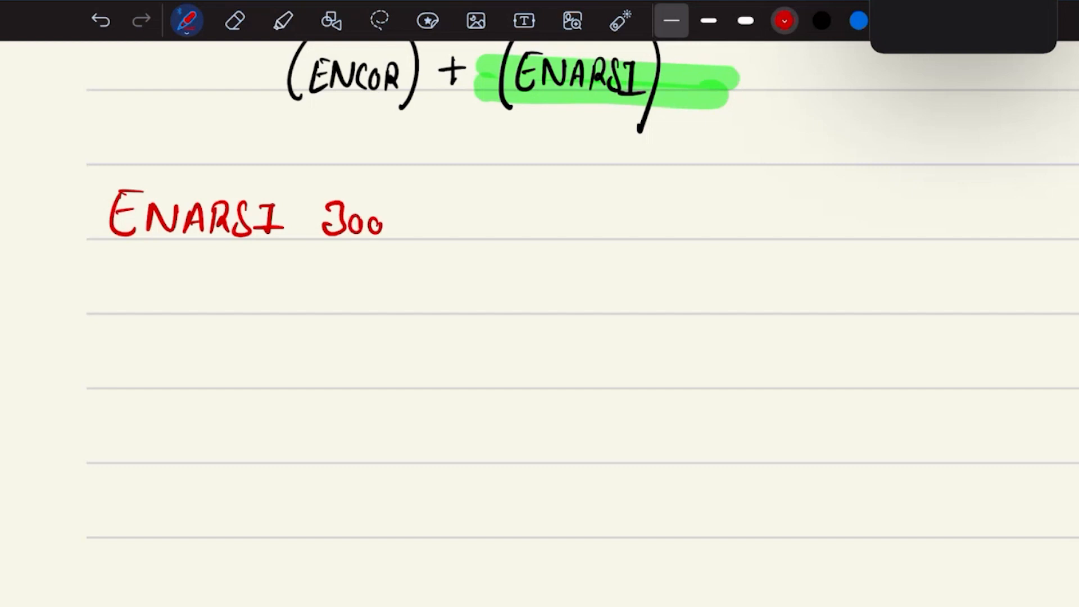
# Step: Finish and underline the red 'ENARSI 300-410' heading, then add '(Adv. Routing & Switching)'
pyautogui.moveTo(392, 220); pyautogui.dragTo(475, 221)
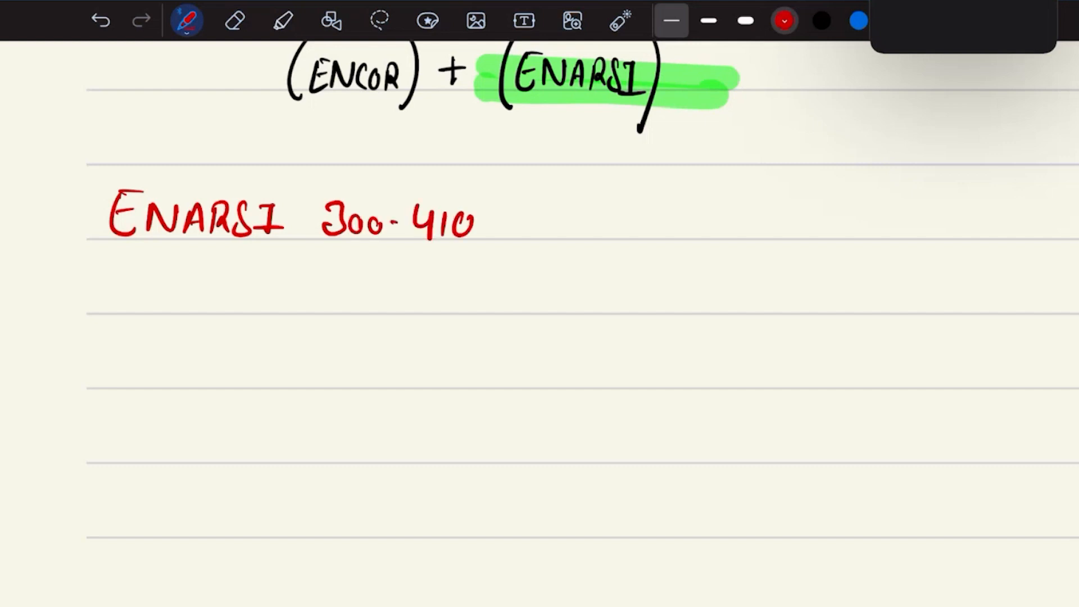
pyautogui.moveTo(96, 255); pyautogui.dragTo(482, 256)
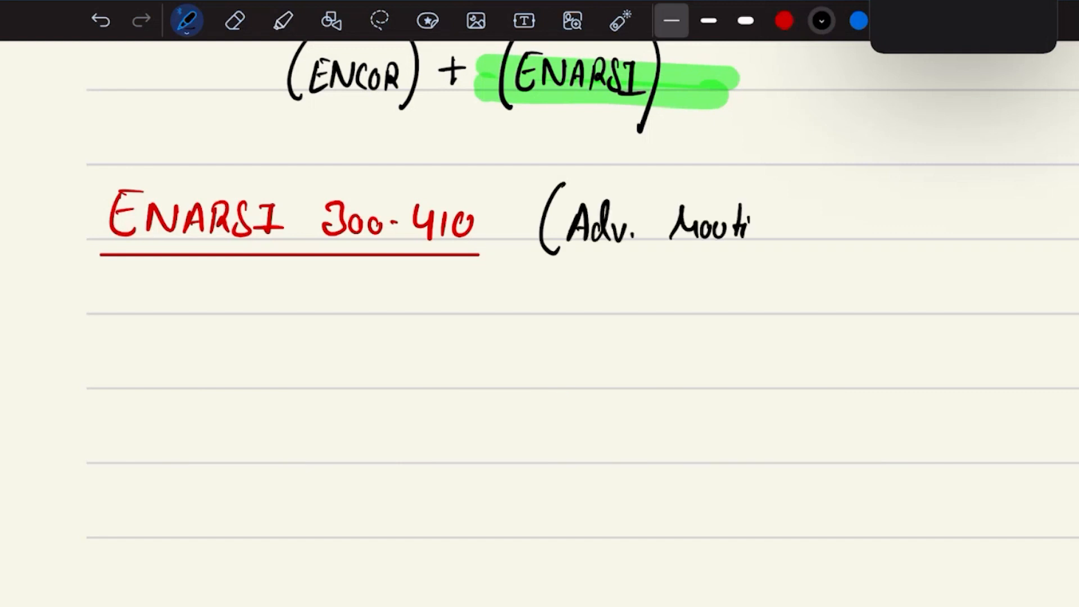
pyautogui.moveTo(736, 233); pyautogui.dragTo(833, 220)
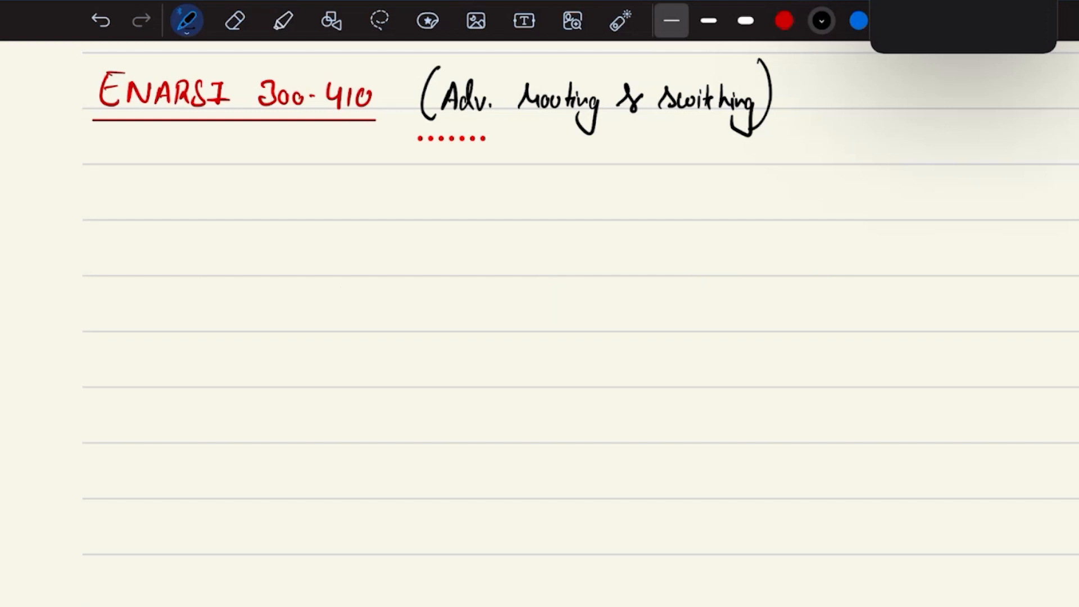
# Step: Write the starred bullets Layer 3 and VPN Services
pyautogui.click(100, 202)
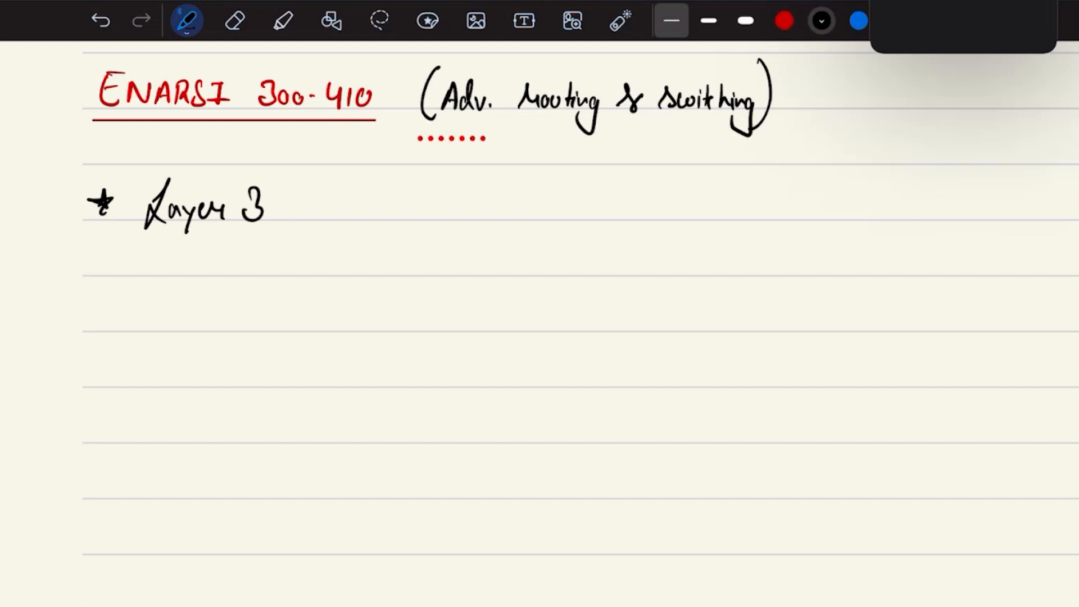
pyautogui.moveTo(90, 269); pyautogui.dragTo(103, 251)
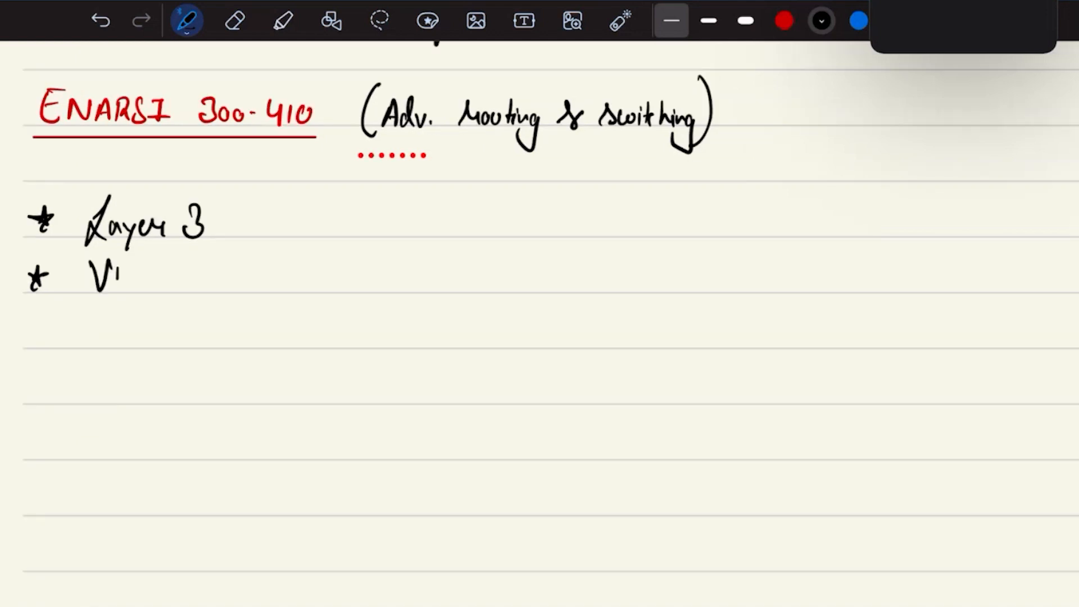
pyautogui.write('PN su')
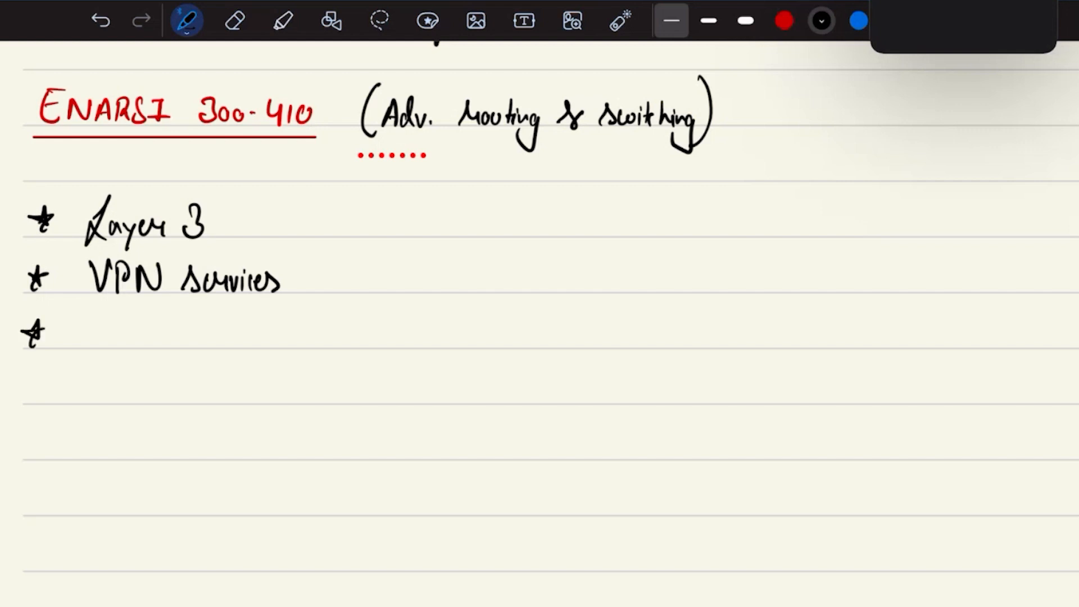
# Step: Add the starred bullets Infra. Security and Infra. Services
pyautogui.moveTo(83, 327); pyautogui.dragTo(166, 351)
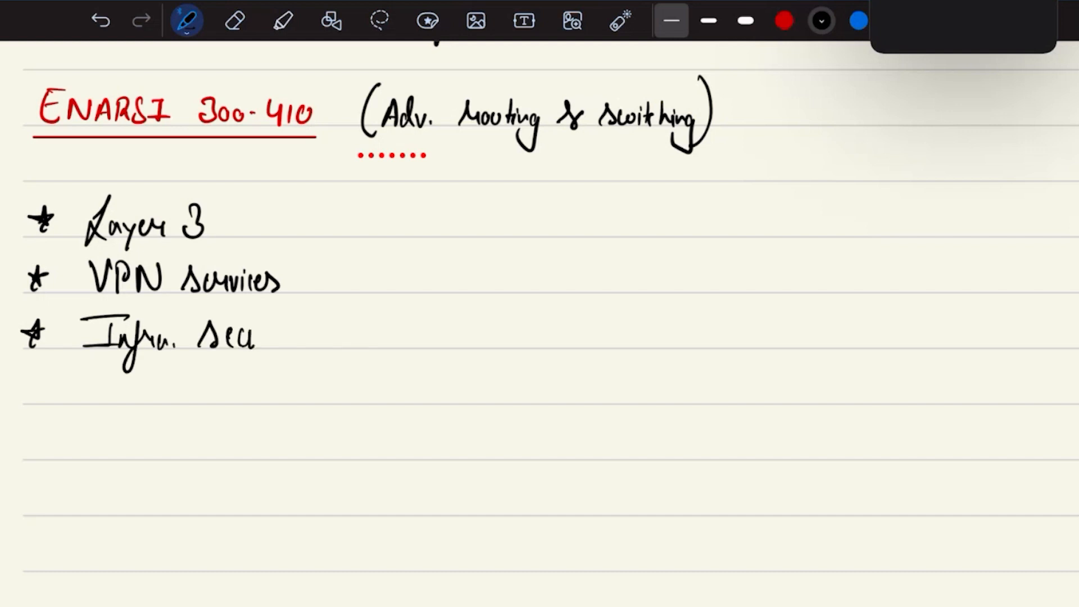
pyautogui.write('urity')
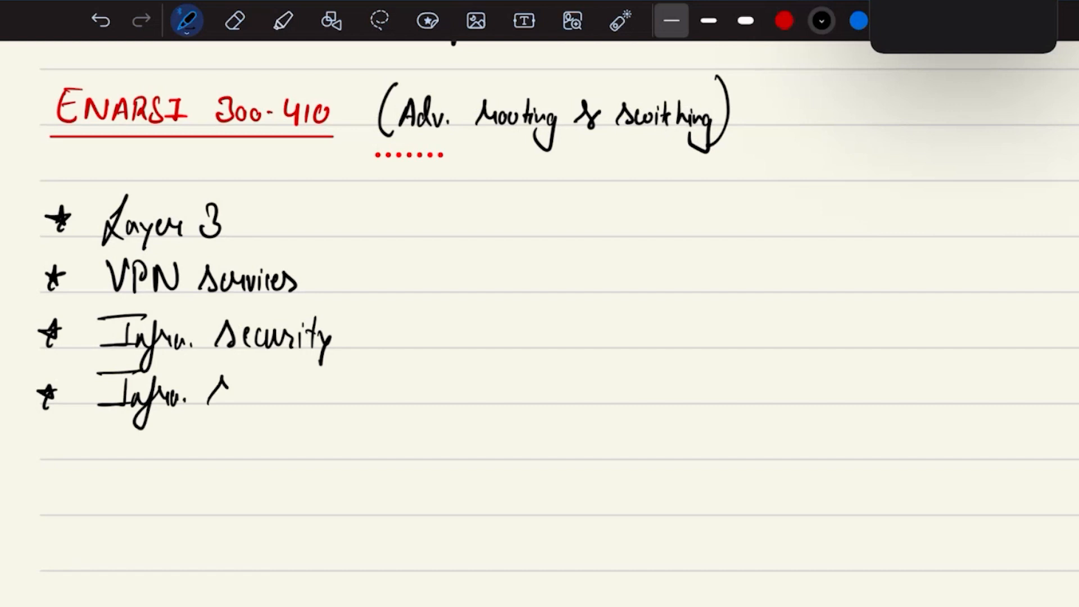
pyautogui.write('Service')
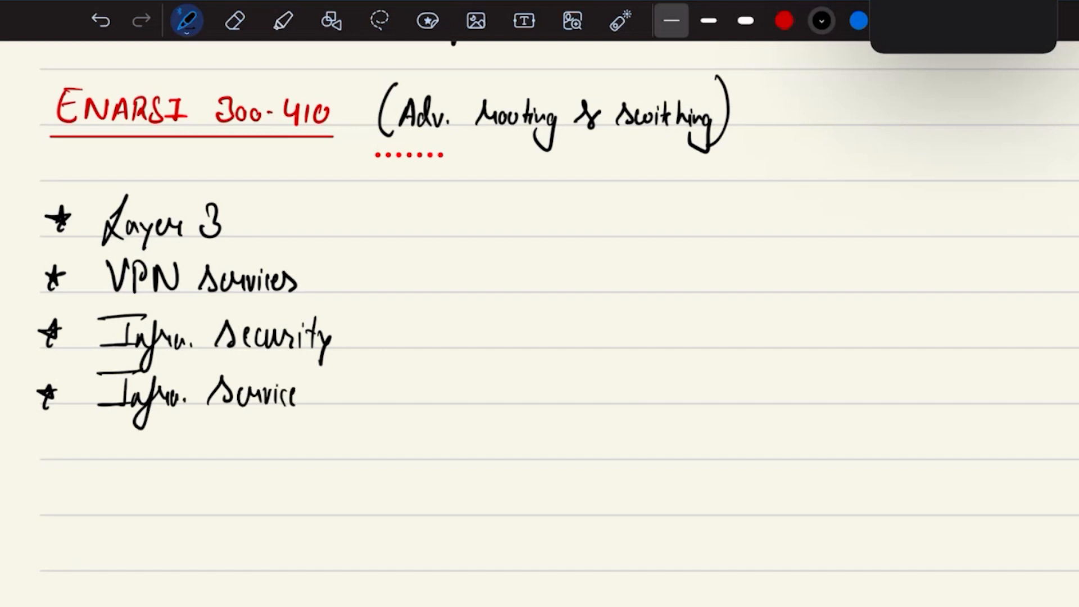
pyautogui.write('s')
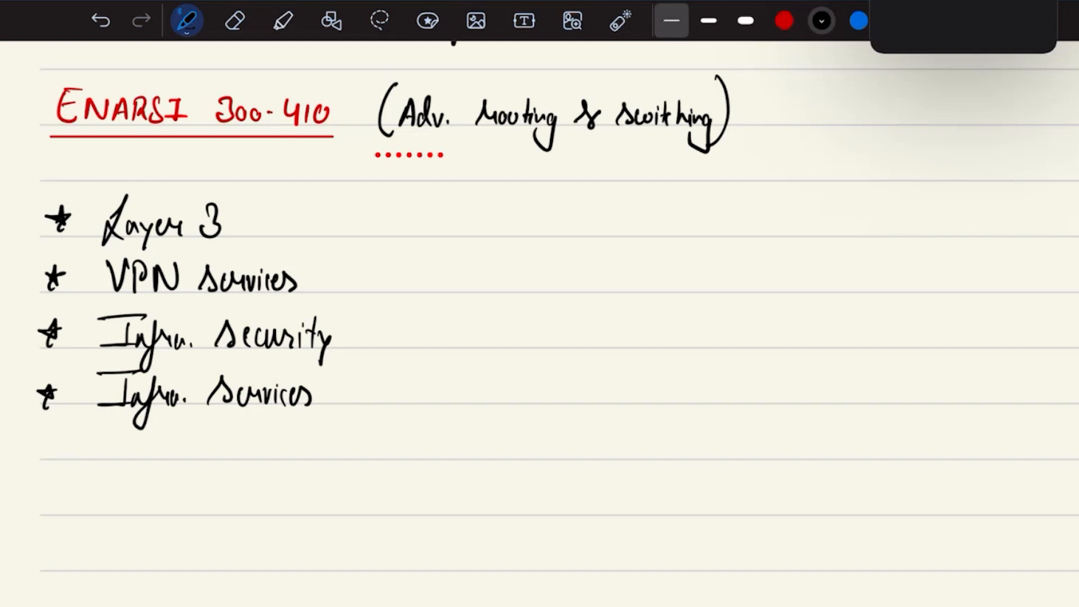
pyautogui.click(783, 21)
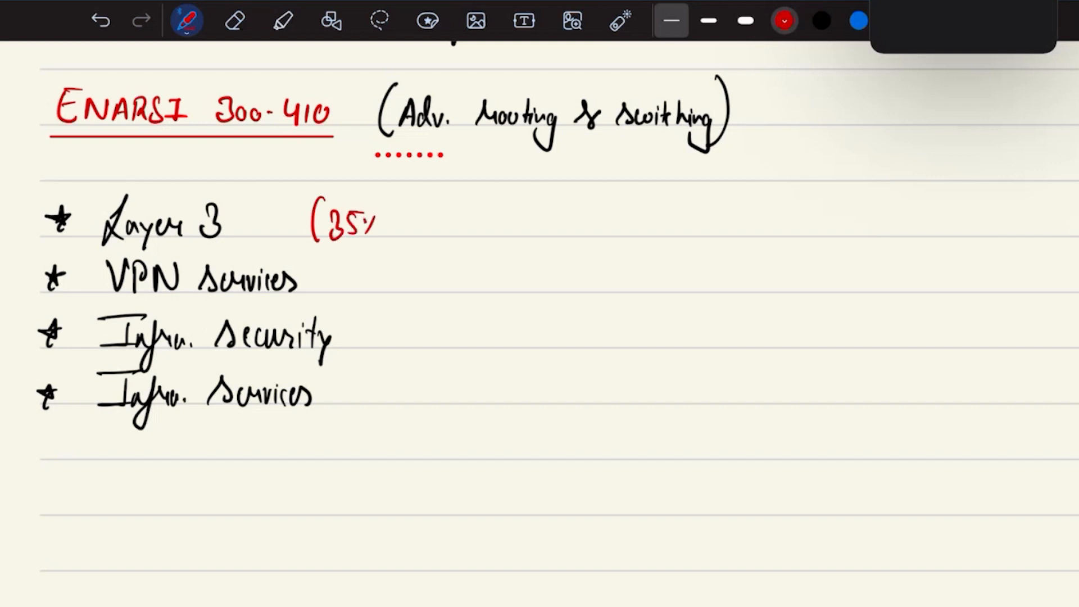
pyautogui.moveTo(371, 206); pyautogui.dragTo(383, 237)
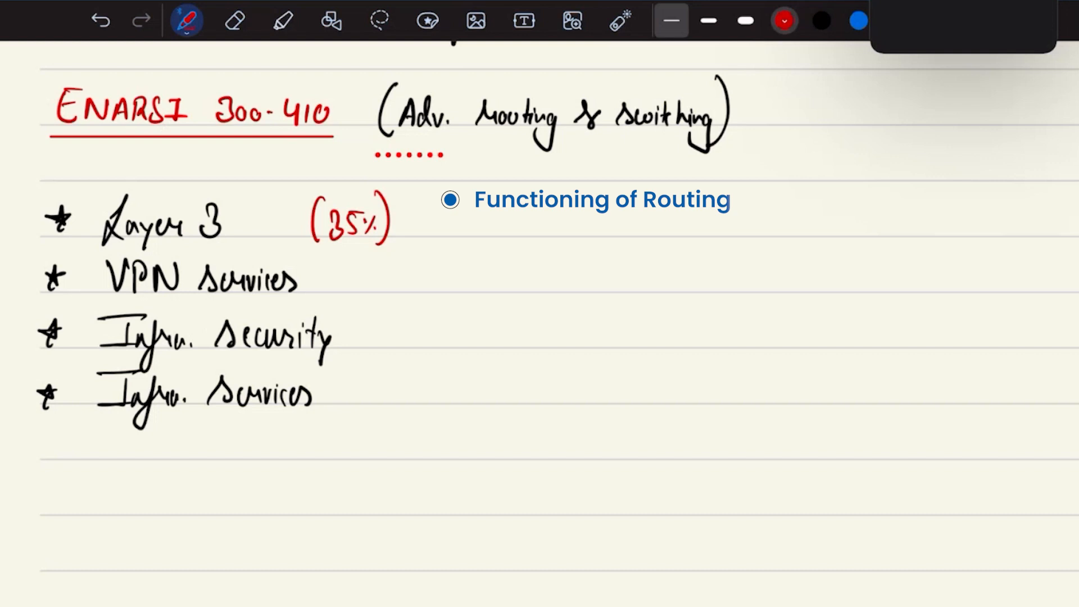
pyautogui.write('Protocol')
pyautogui.write('VRF')
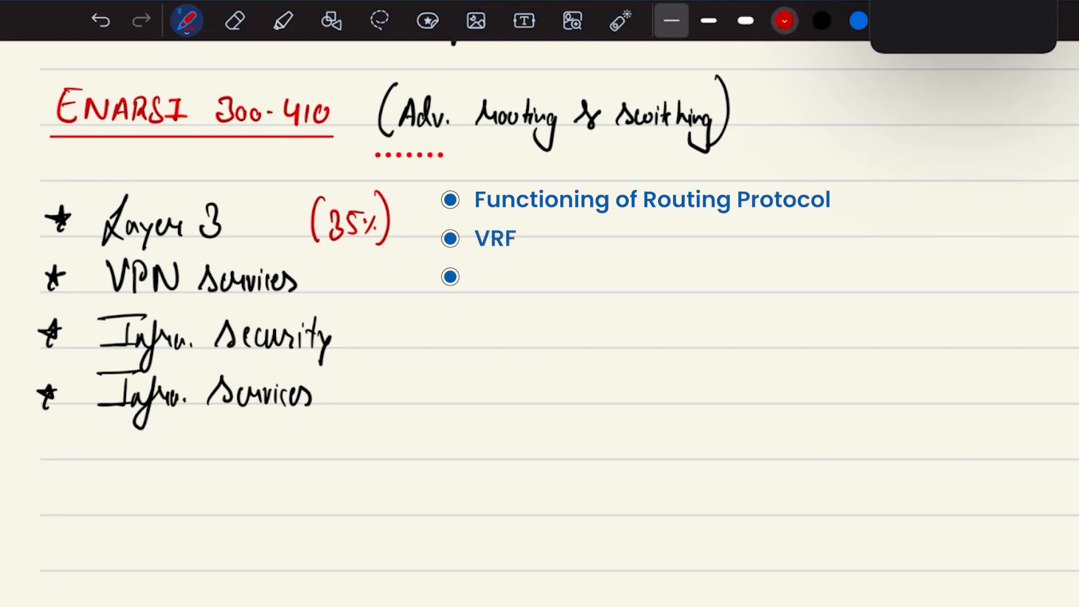
pyautogui.write('Bidirectional Forwarding Detection')
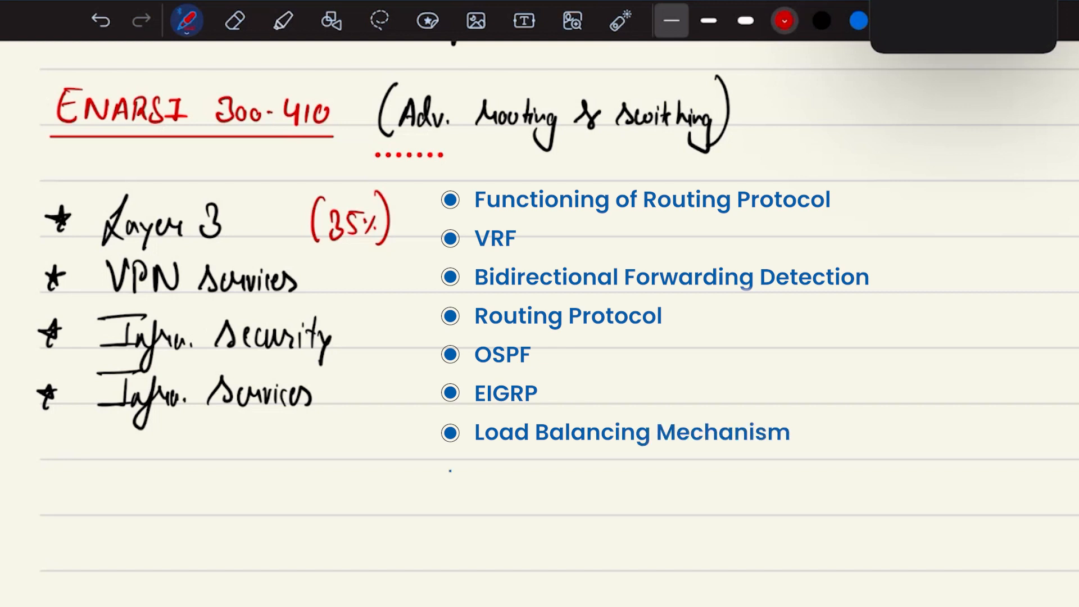
pyautogui.write('Neighbour Relationship')
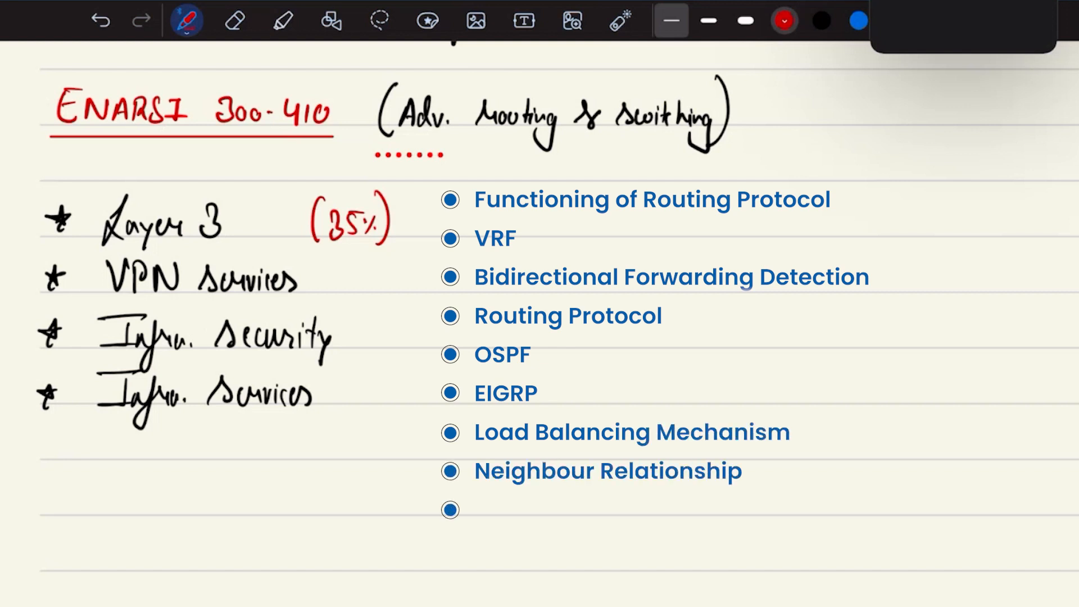
pyautogui.write('Standard Areas of OSPF')
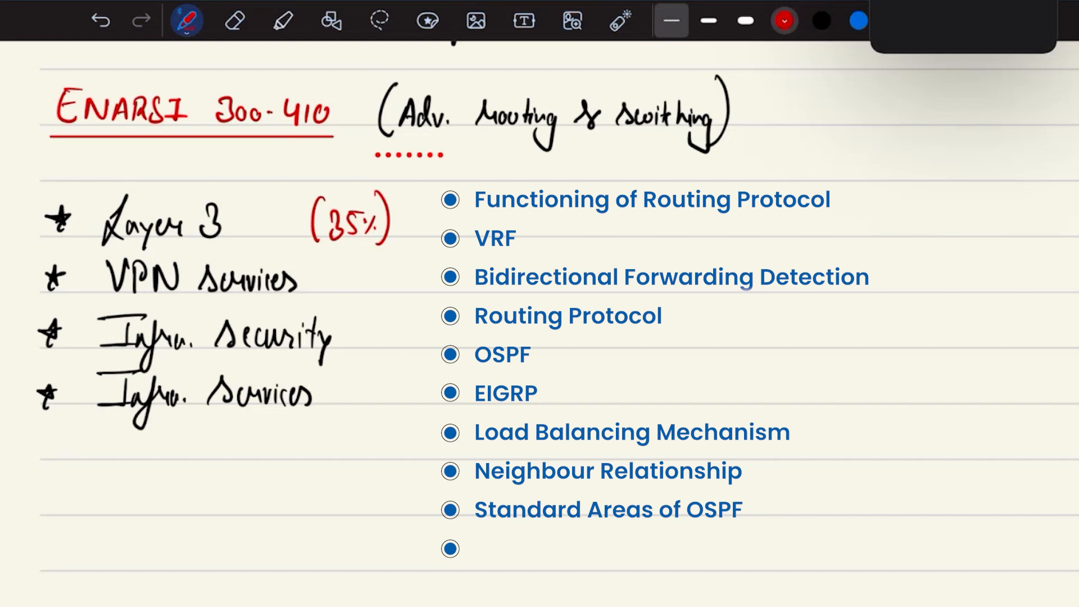
pyautogui.write('Troubleshooting & Optimizing the Routing')
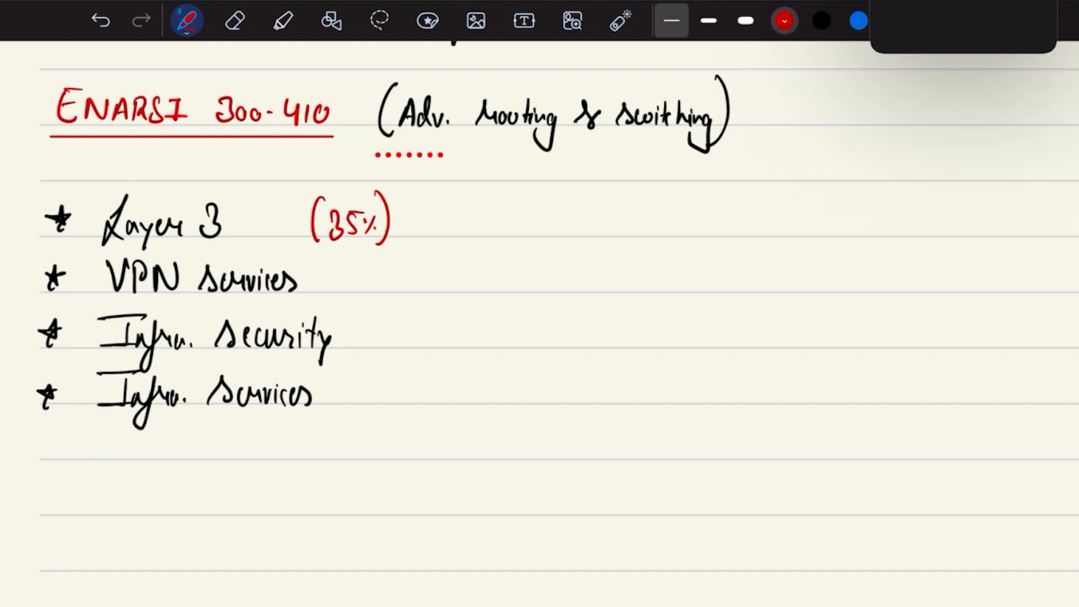
pyautogui.moveTo(358, 248); pyautogui.dragTo(355, 300)
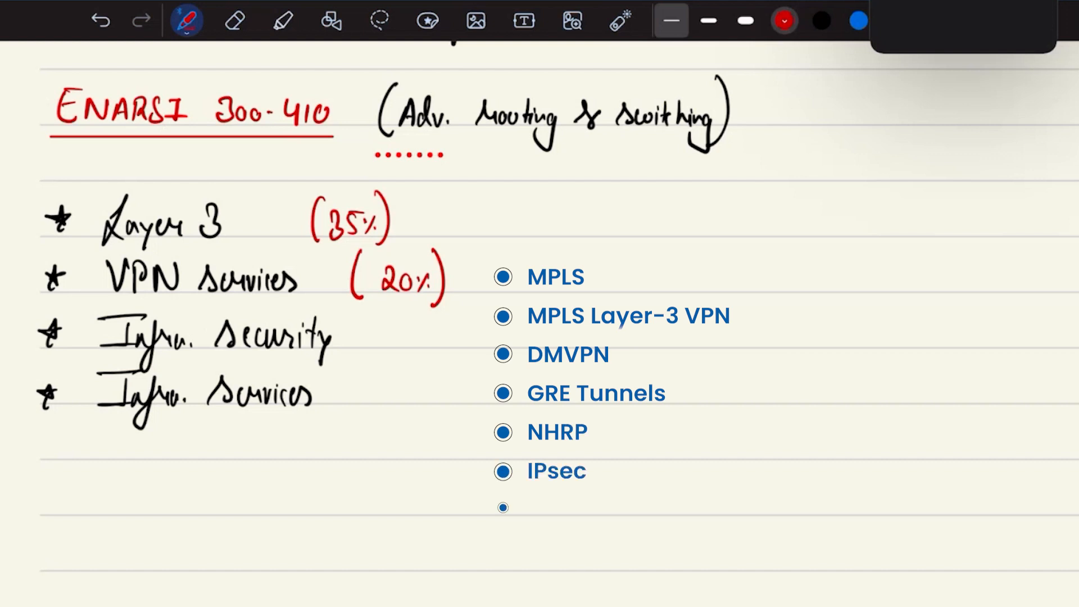
# Step: Handwrite red (20%), (20%) and (25%) beside VPN services, Infra. security and Infra. services
pyautogui.write('Dynamic discovery of tunnel configuration')
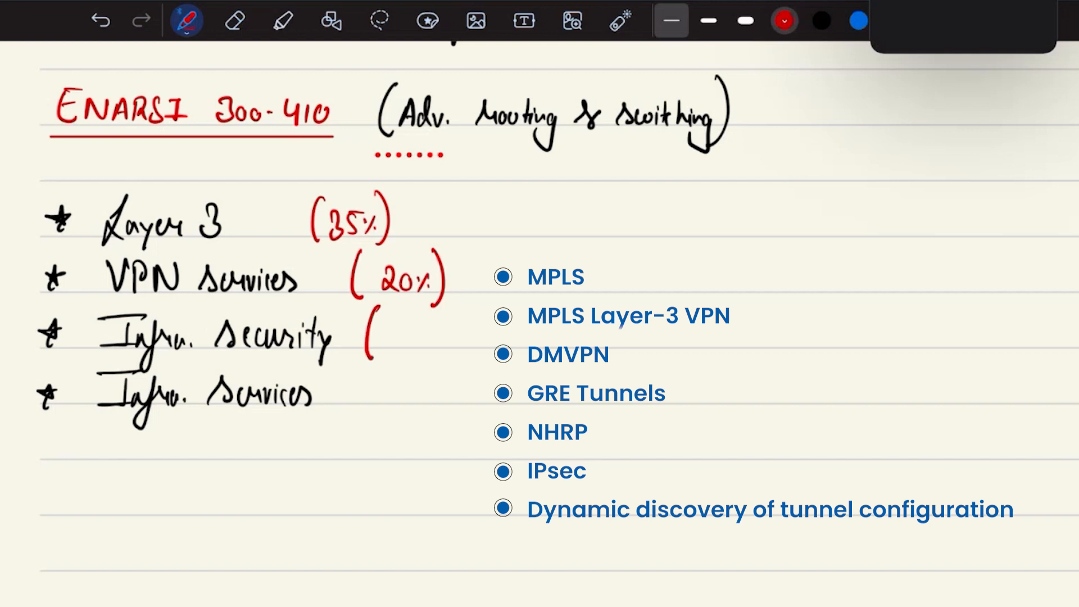
pyautogui.write('20')
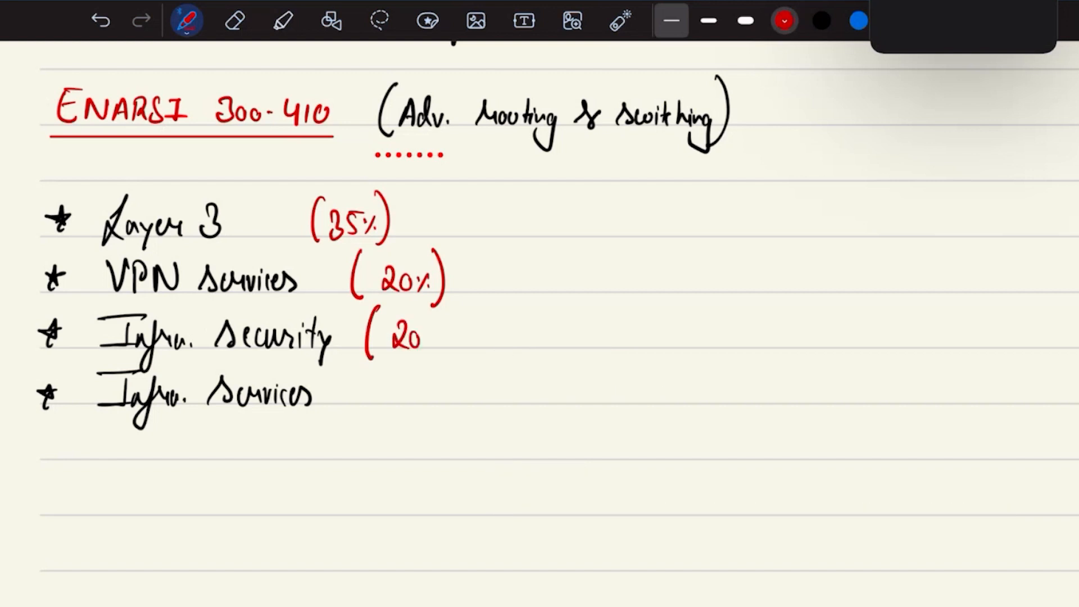
pyautogui.write('%)')
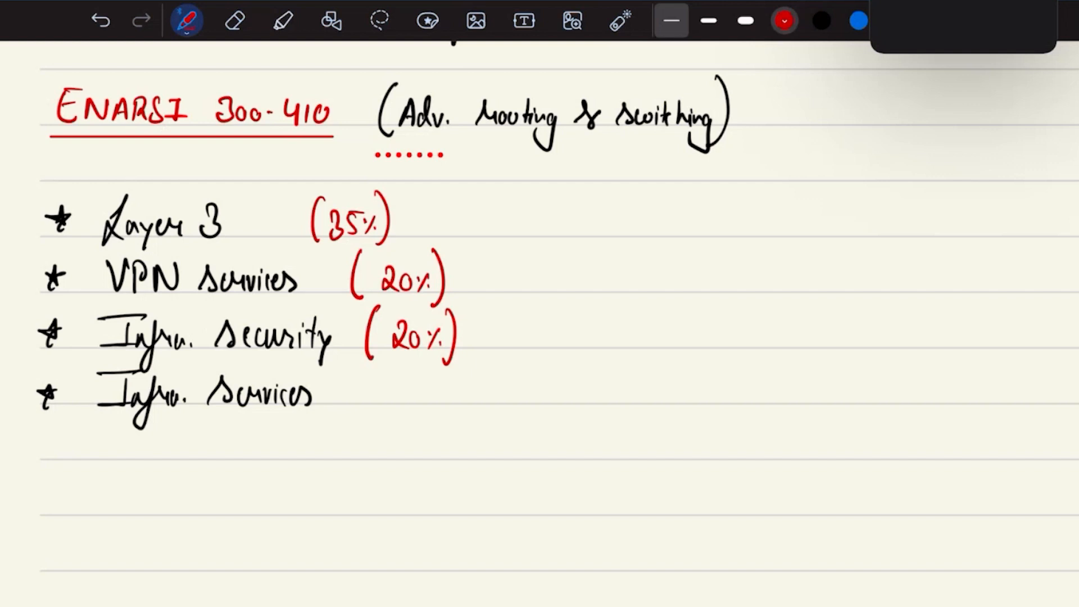
pyautogui.write('Troubleshooting')
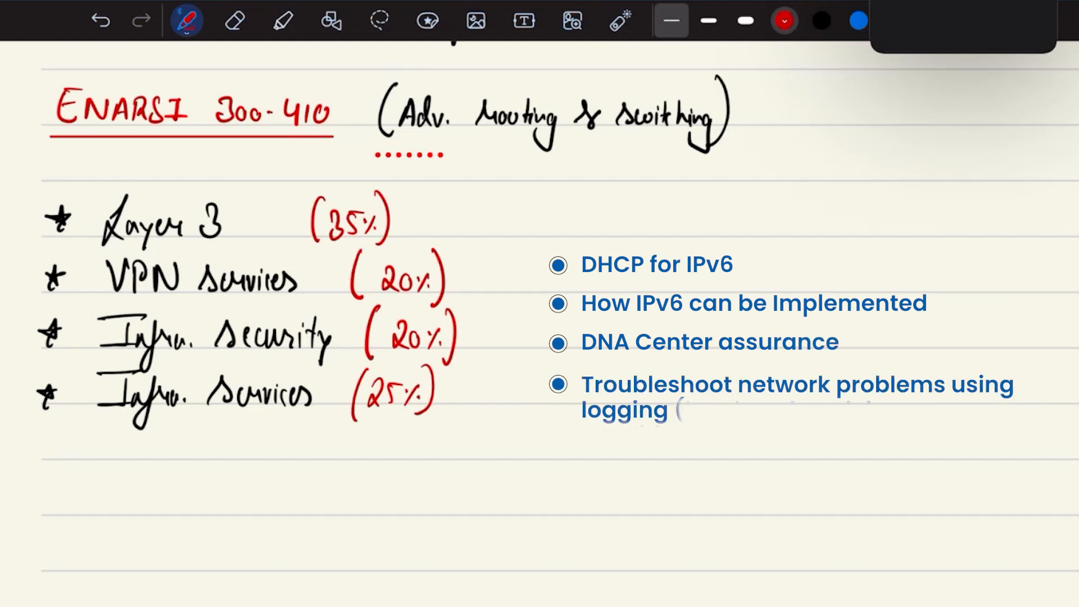
pyautogui.write('(local, syslog, debugs,')
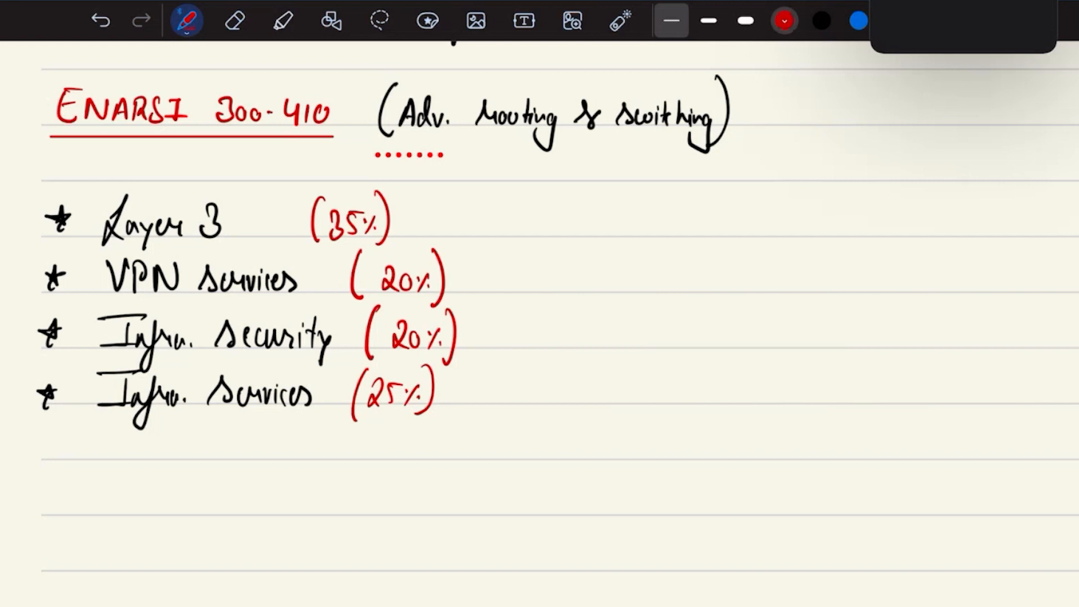
# Step: Draw a green plus sign to the right of the weightages
pyautogui.scroll(-3)
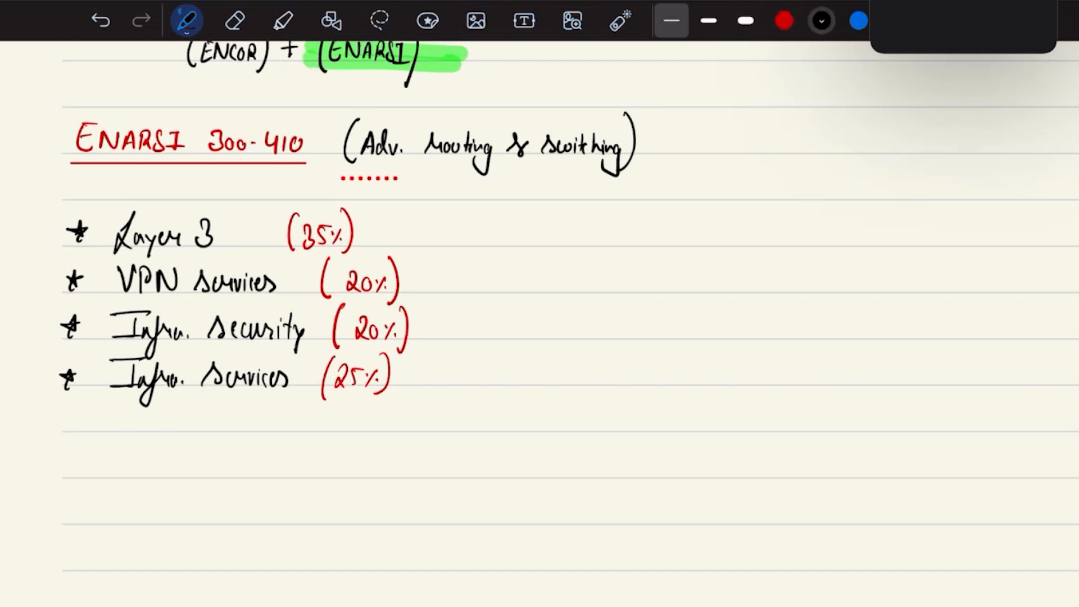
pyautogui.click(282, 20)
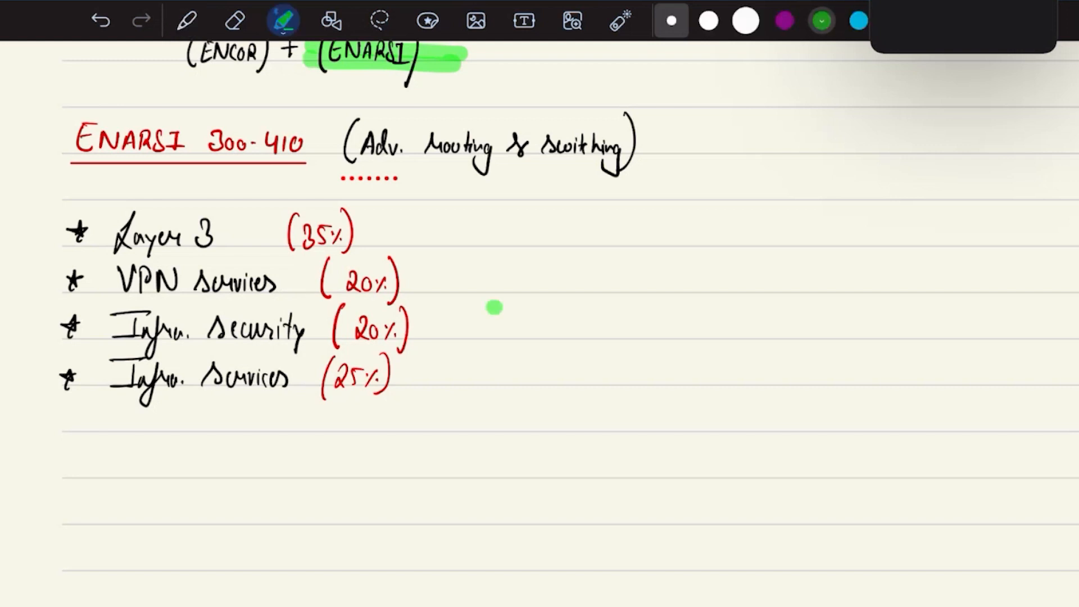
pyautogui.moveTo(492, 308); pyautogui.dragTo(606, 307)
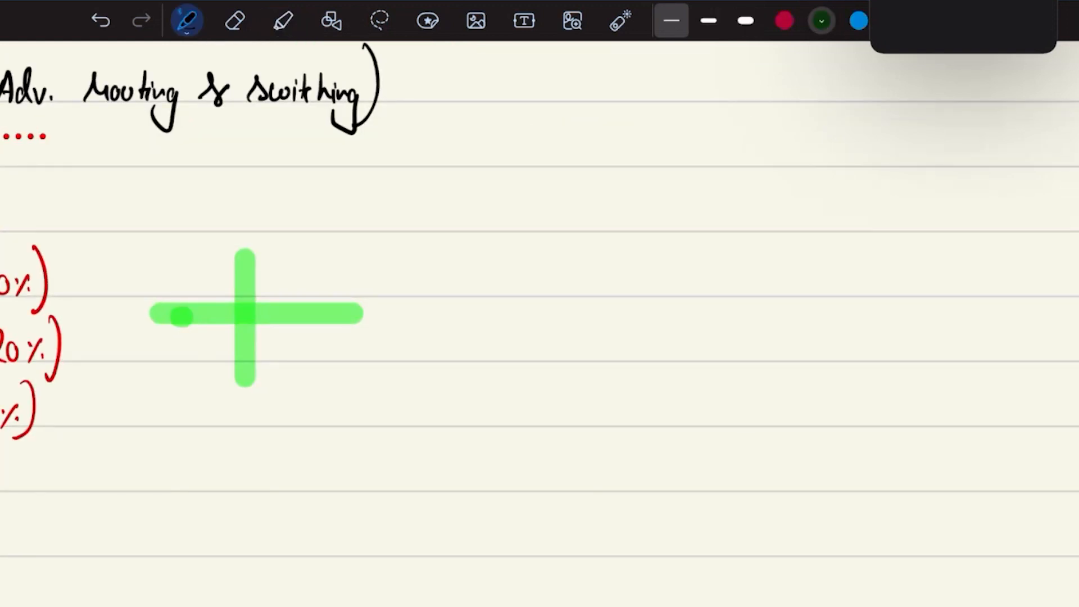
# Step: Write starred Lab Guides and Resources (Lab, Notes, Blogs) bullets, plus a (24x7) entry, in black
pyautogui.click(461, 274)
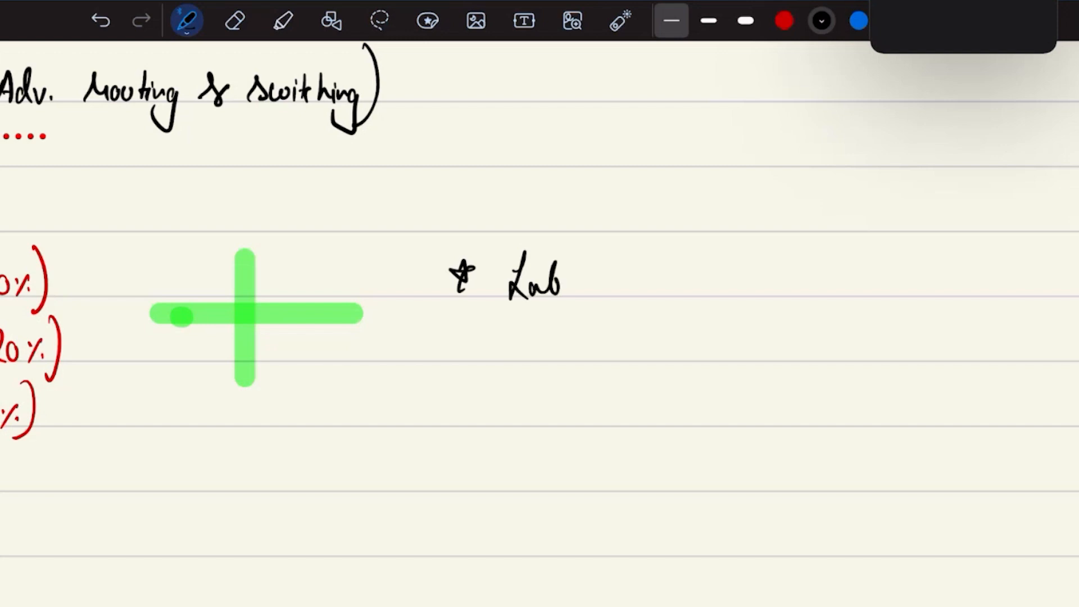
pyautogui.write('Gruides')
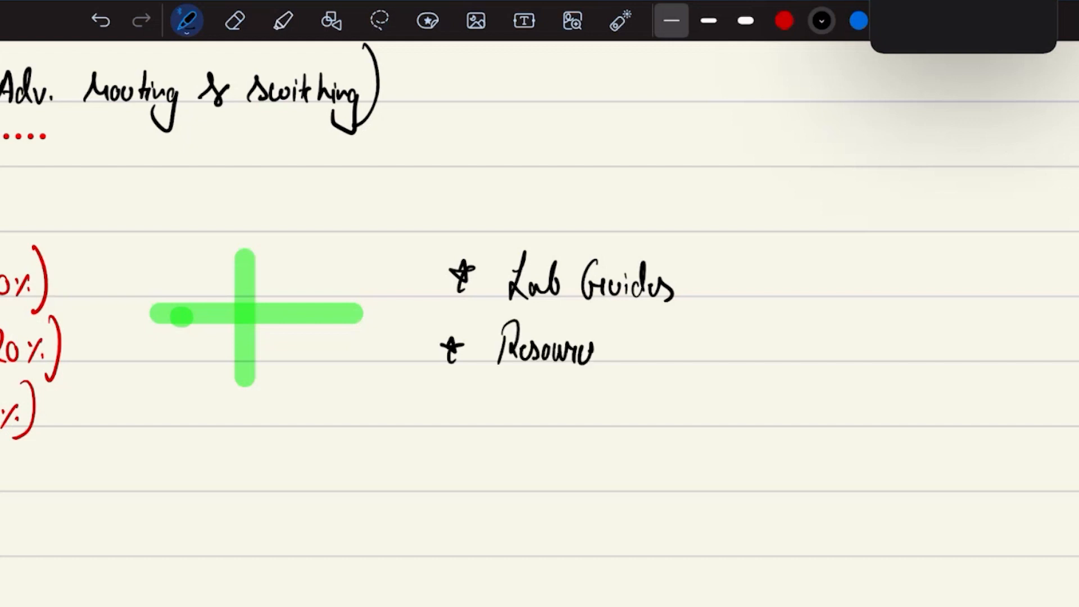
pyautogui.moveTo(599, 351); pyautogui.dragTo(674, 344)
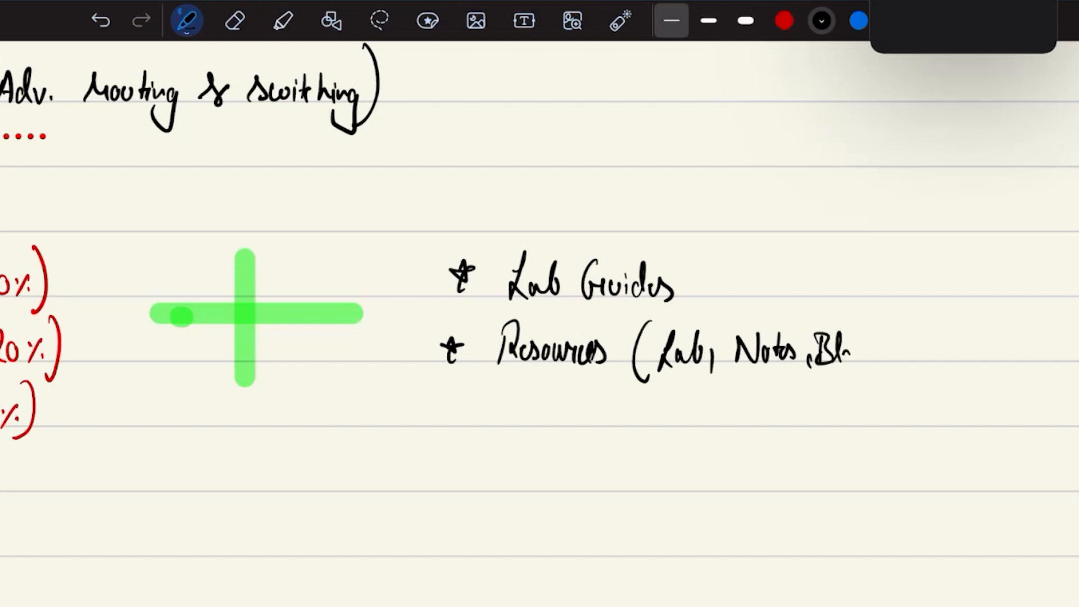
pyautogui.write('Blogs)')
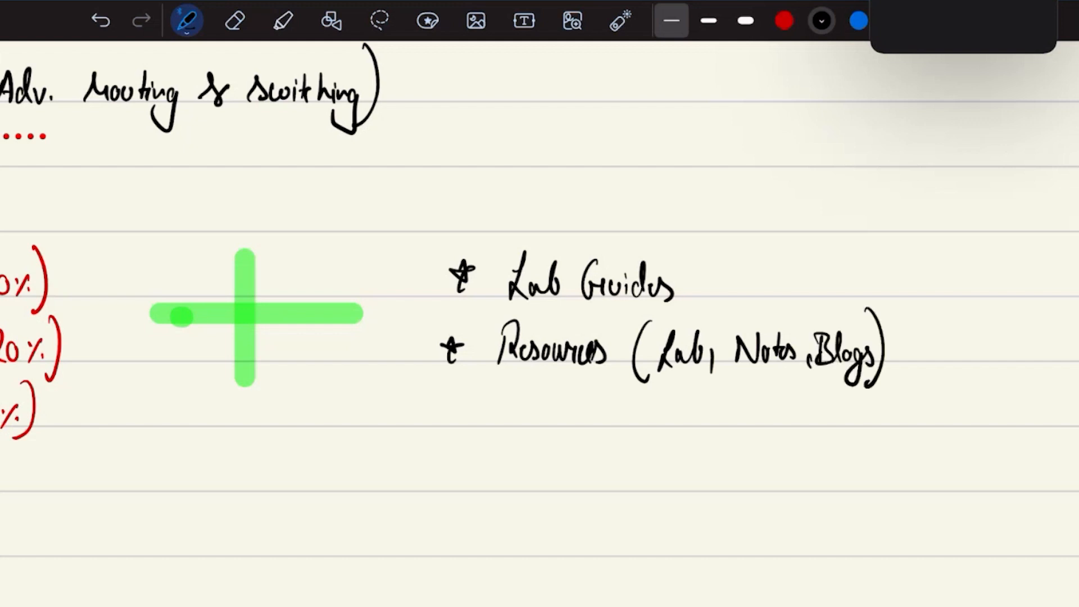
pyautogui.moveTo(441, 410); pyautogui.dragTo(523, 410)
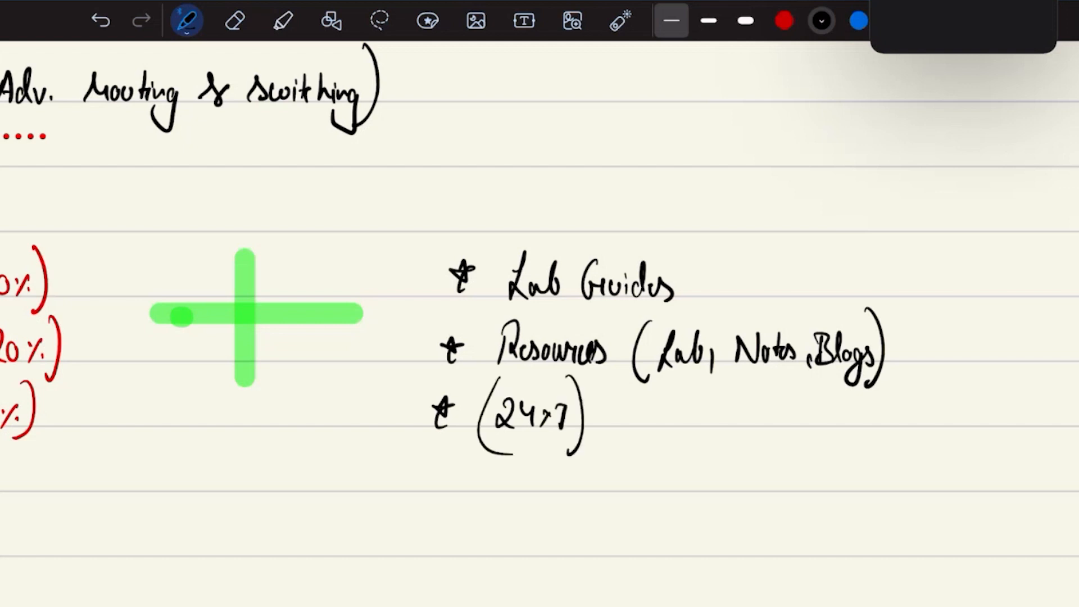
pyautogui.click(234, 20)
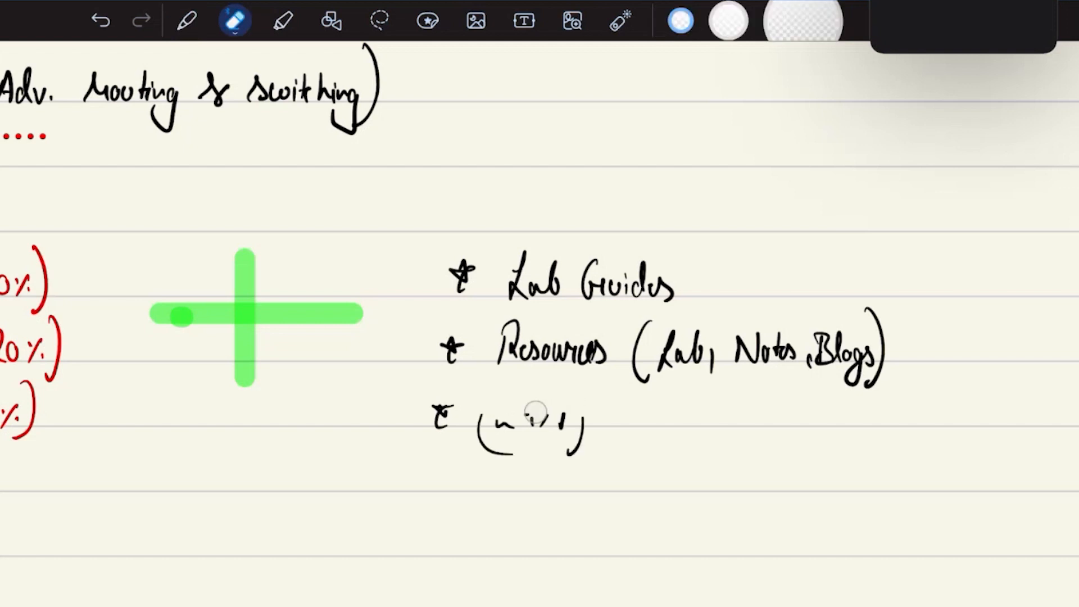
# Step: Erase the (24x7) line and zoom out to view the whole page
pyautogui.scroll(-3)
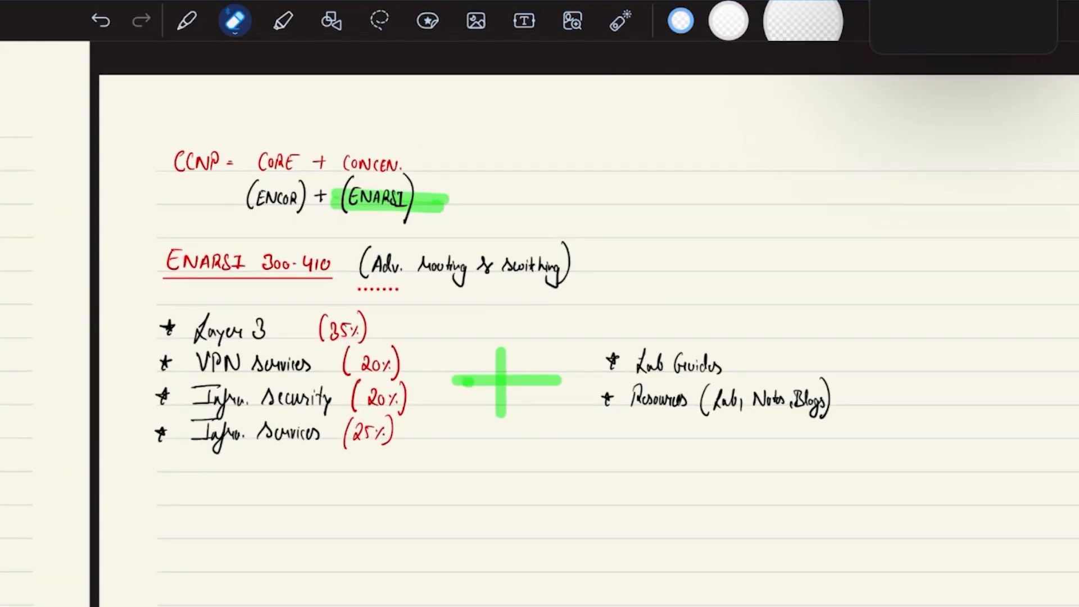
pyautogui.scroll(-3)
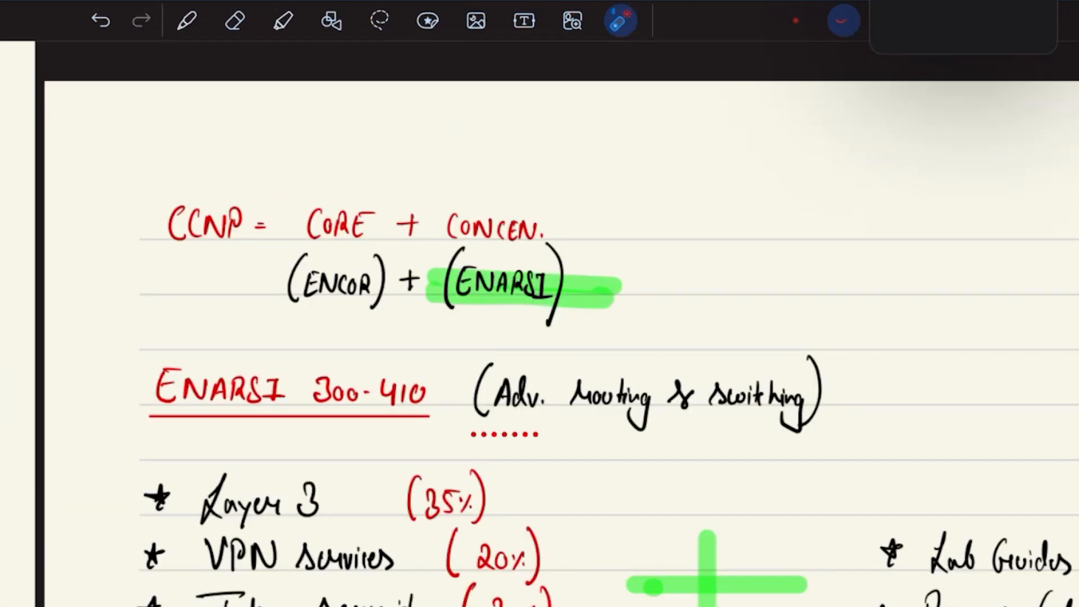
pyautogui.scroll(-3)
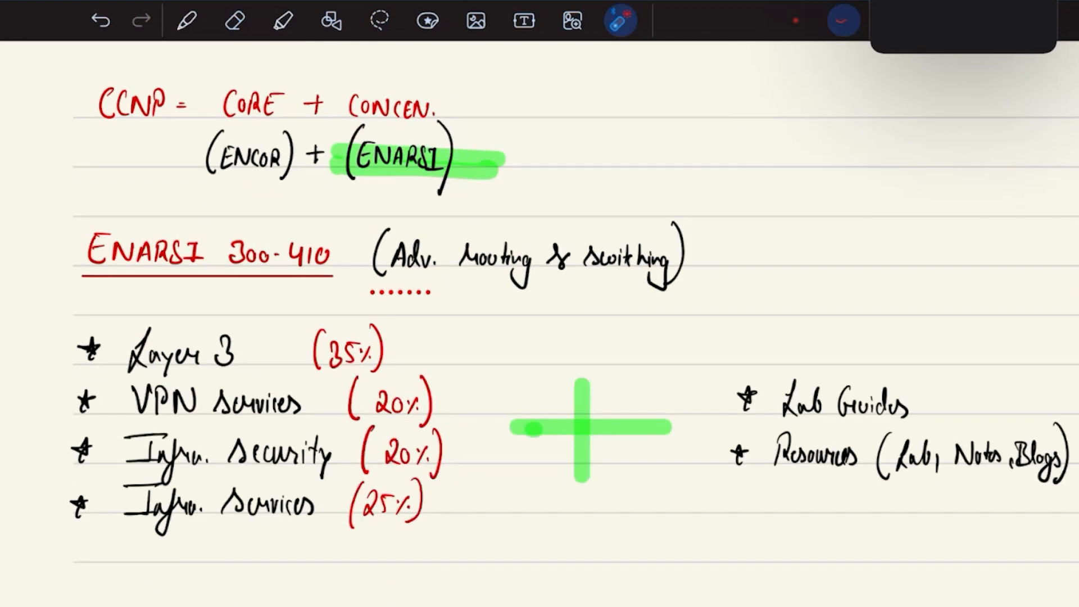